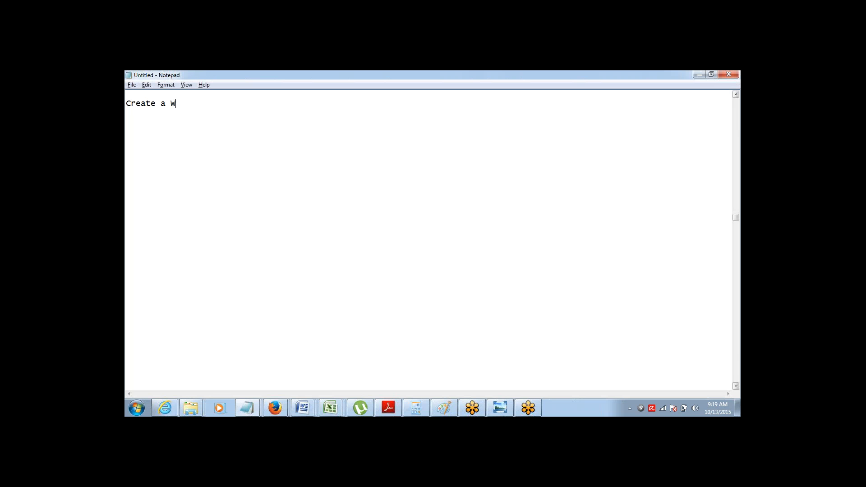
Step: Finish the heading so the first line reads "Create a Warehouse App:"
text(arehouse App)
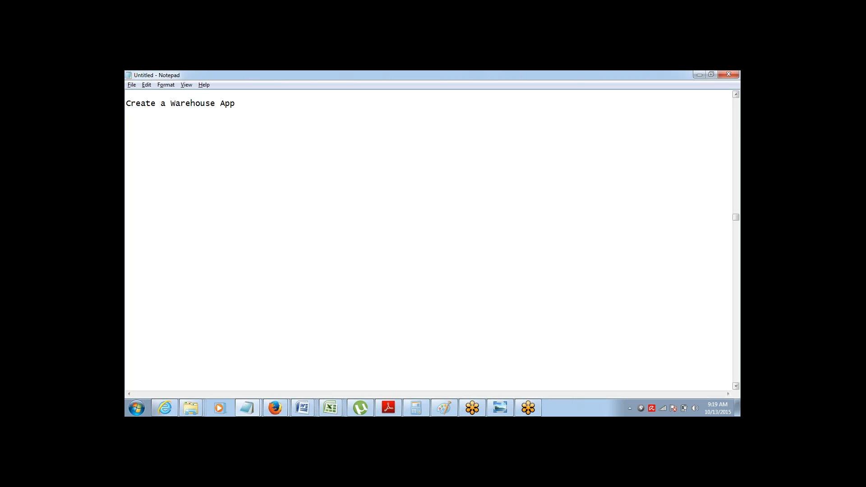
text(:)
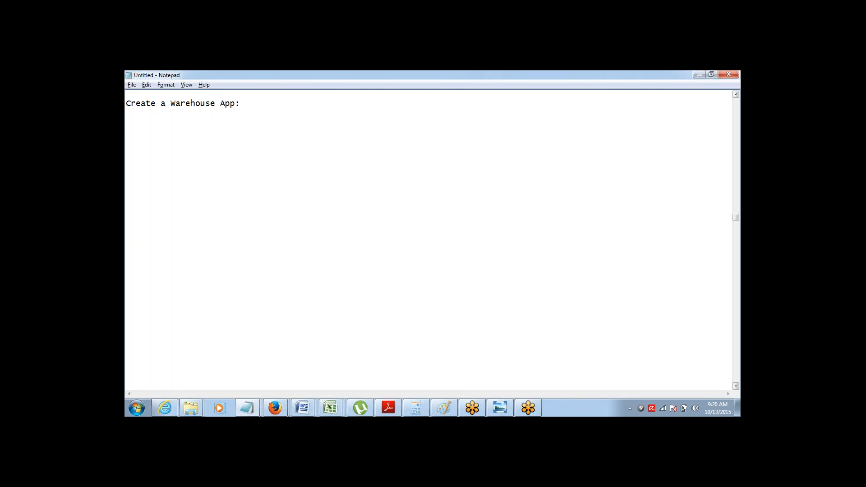
key(Enter)
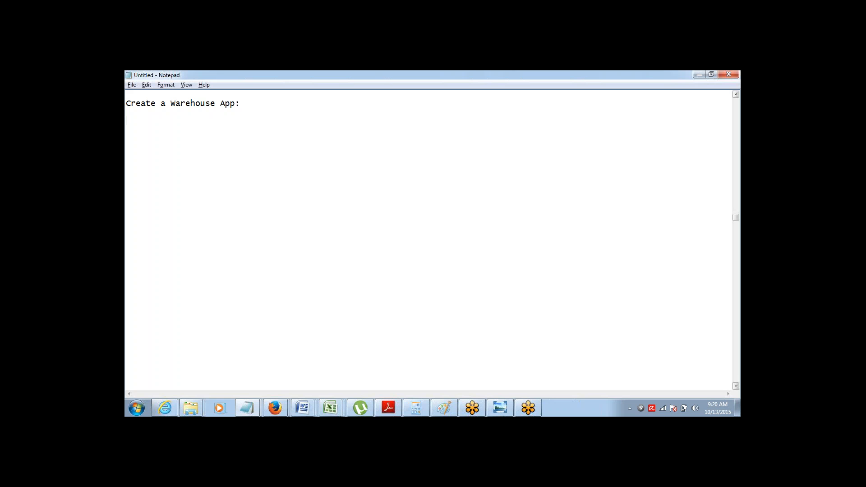
mouse_move(728, 294)
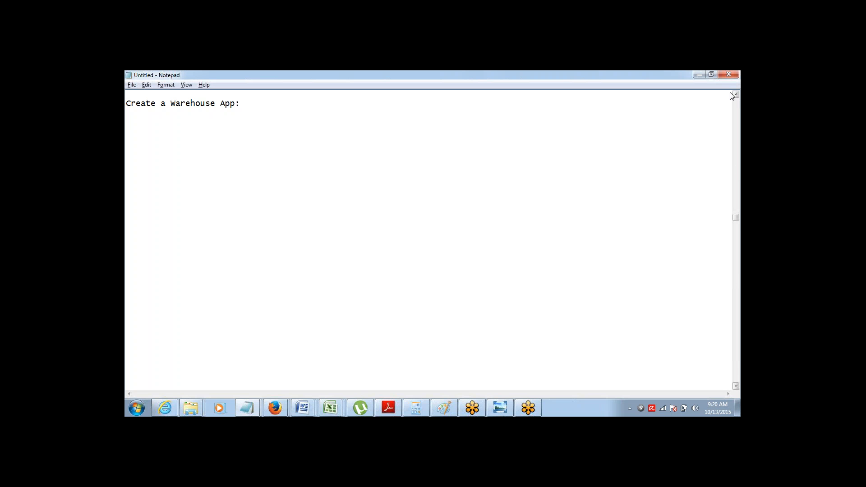
mouse_move(725, 95)
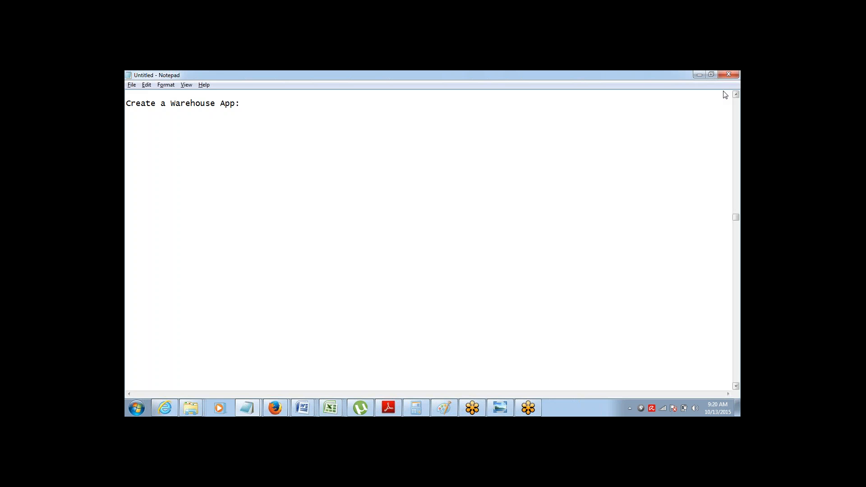
key(Enter)
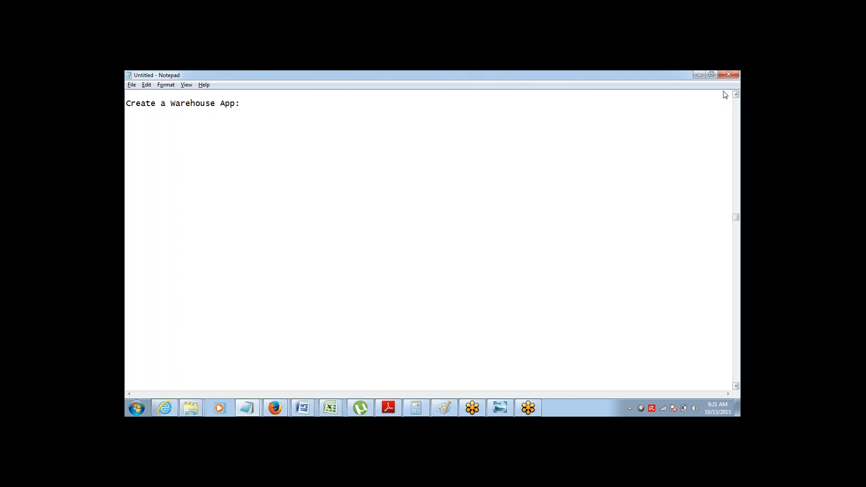
key(enter)
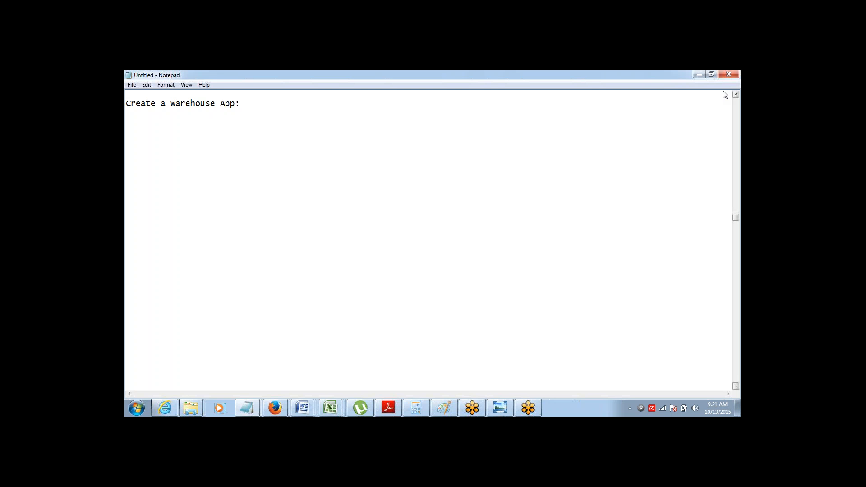
mouse_move(728, 99)
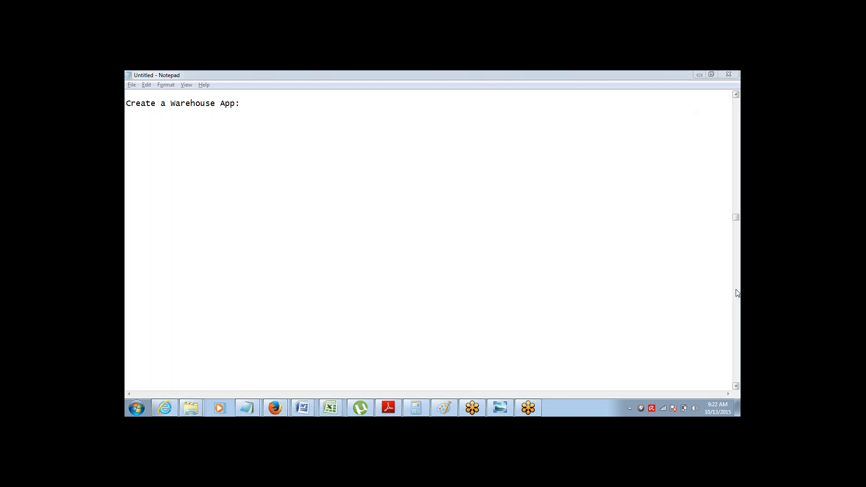
mouse_move(735, 317)
text(Create an)
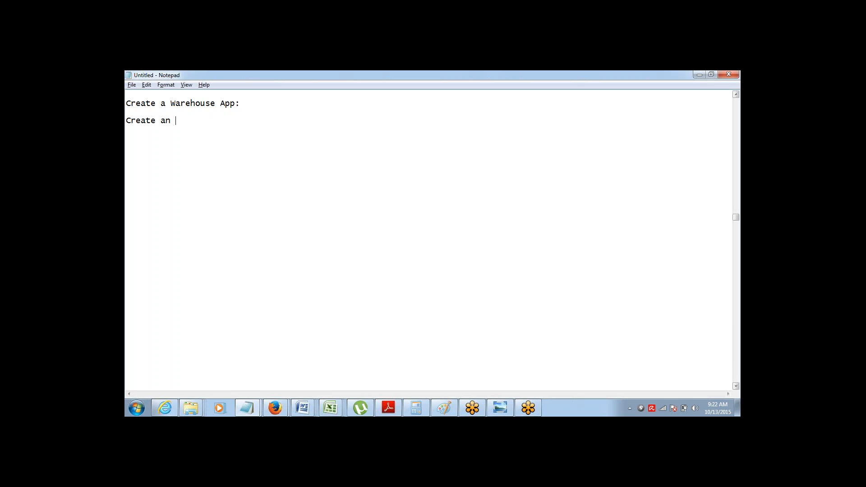
Step: Write the first step line "Step 1> Create an App"
text(App)
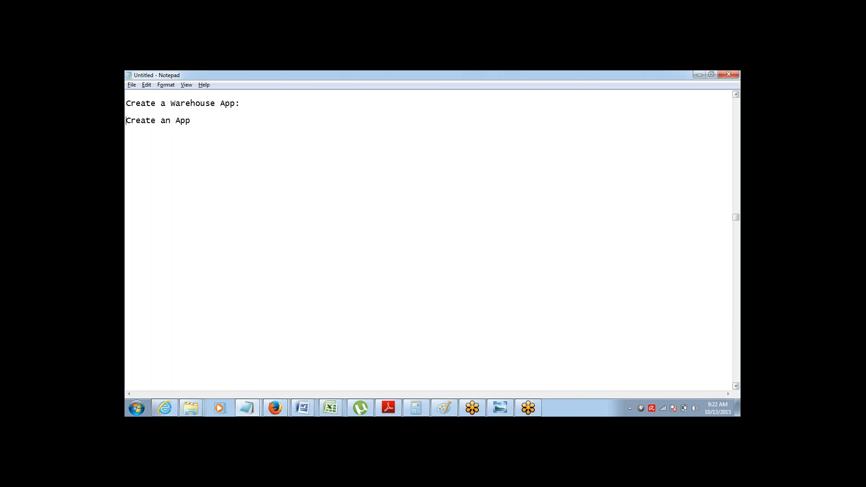
text(Step 1)
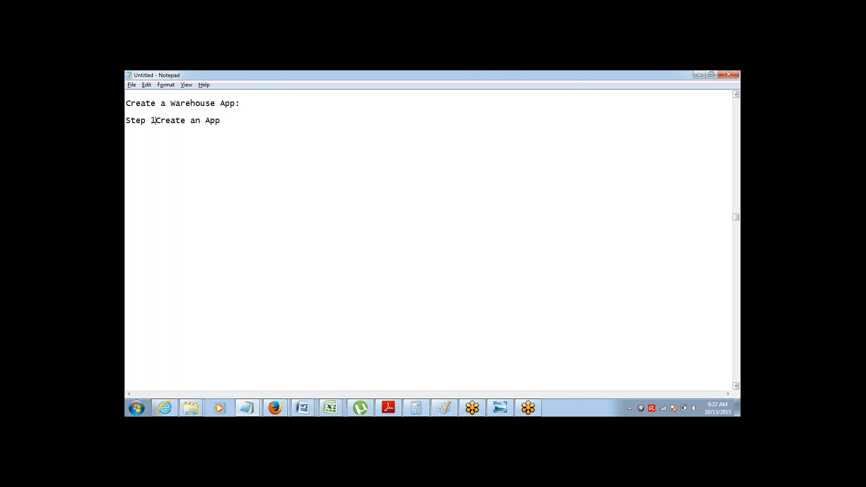
text(>)
click(428, 129)
text(Step 2>)
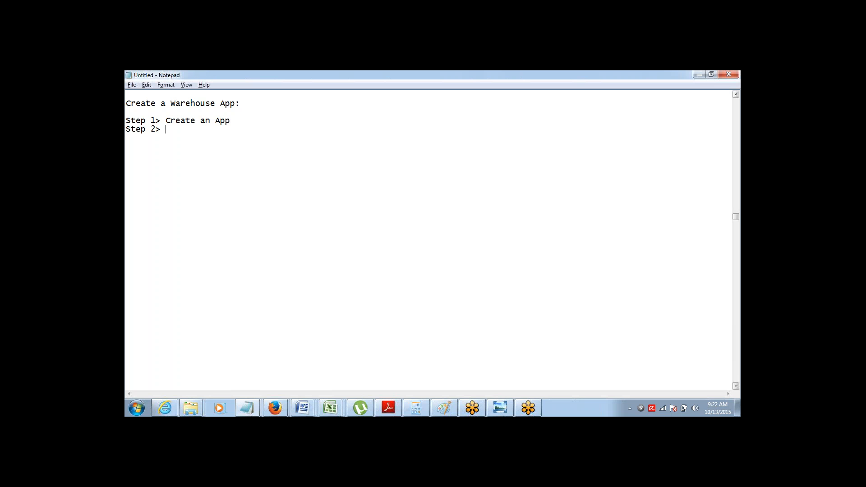
Step: Write the second step line "Step 2> Create an Object called Product"
text(Creat)
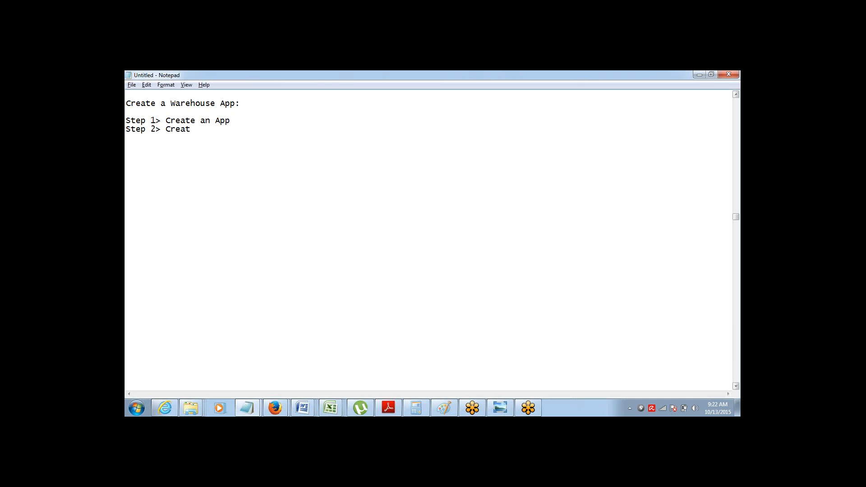
text(e)
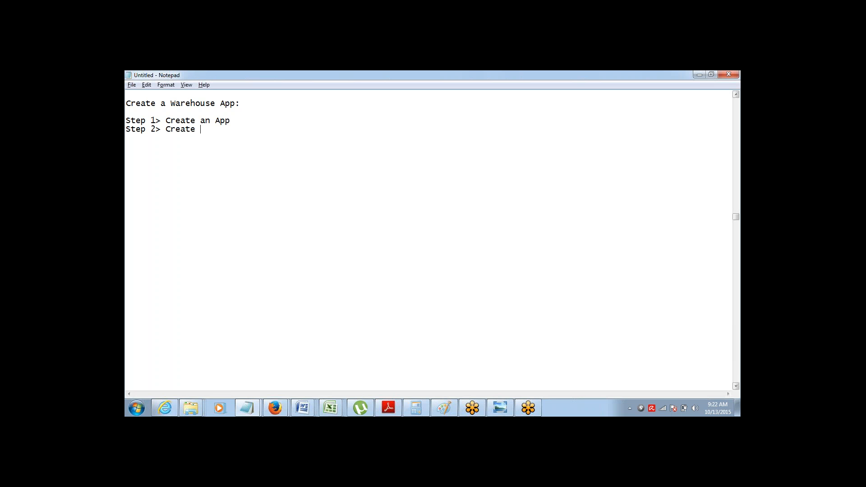
text(a)
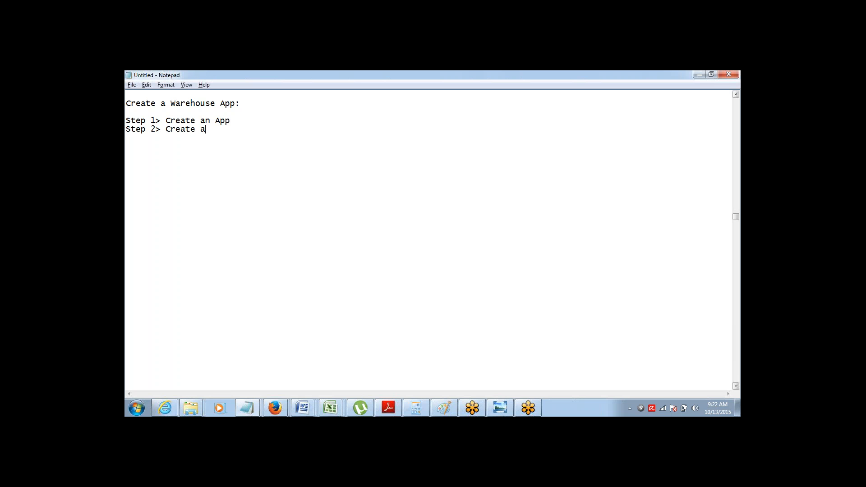
text(n Object)
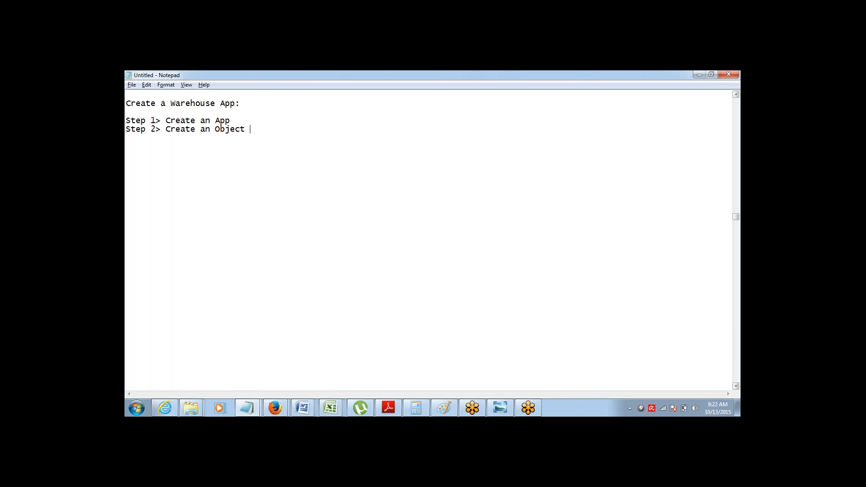
text(cal)
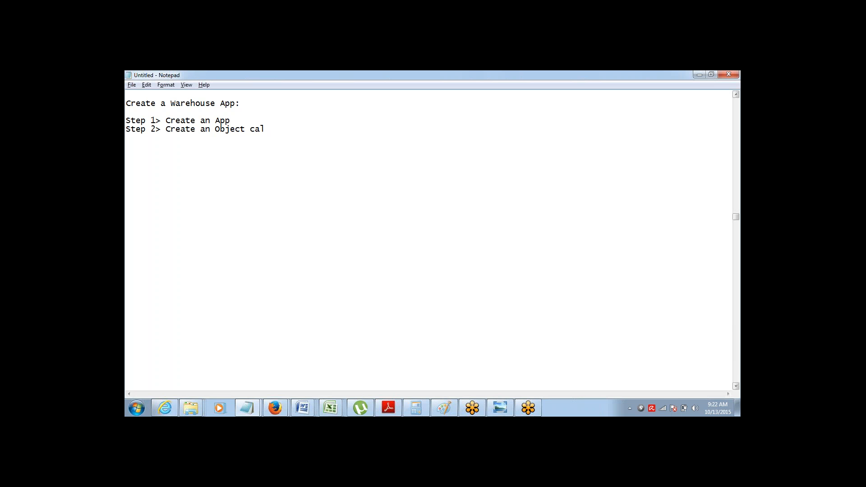
text(led Prod)
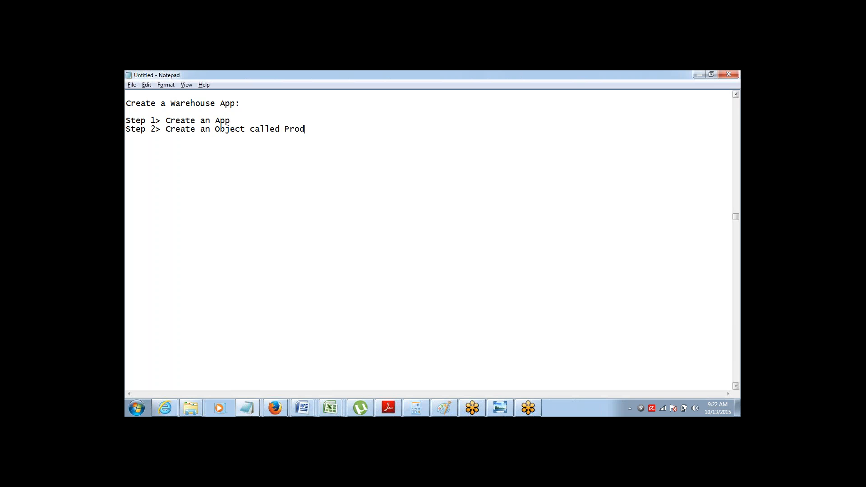
text(uct)
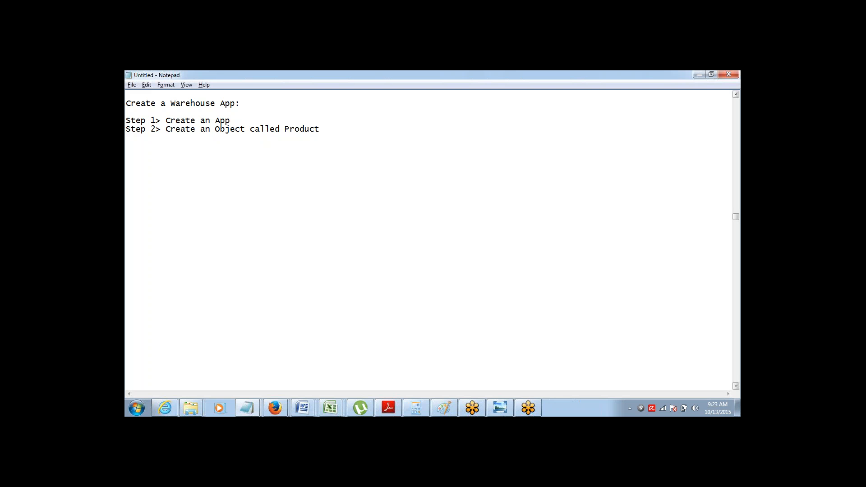
Step: Name the app "- Warehouse" in Step 1 and start the field list with "Fields: Name"
text(-)
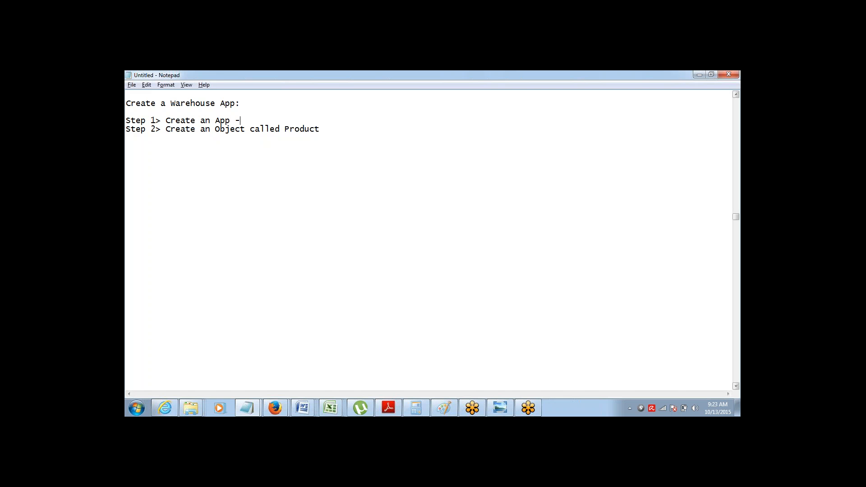
text(Wareh)
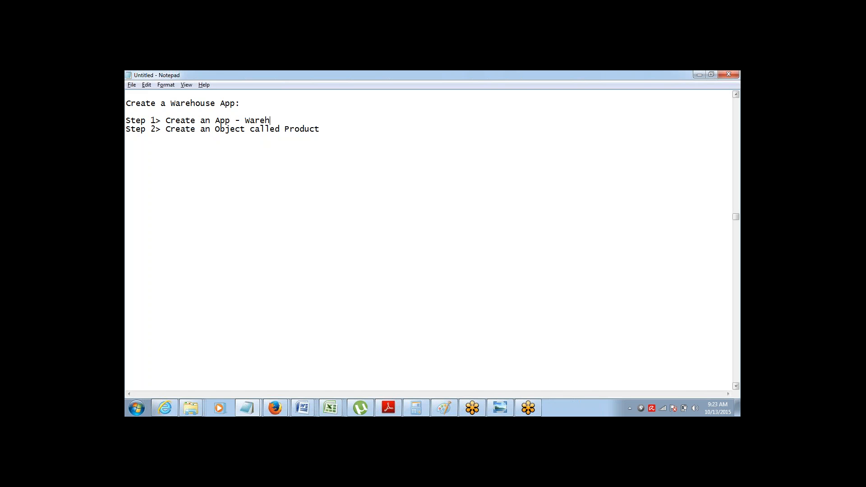
text(ouse)
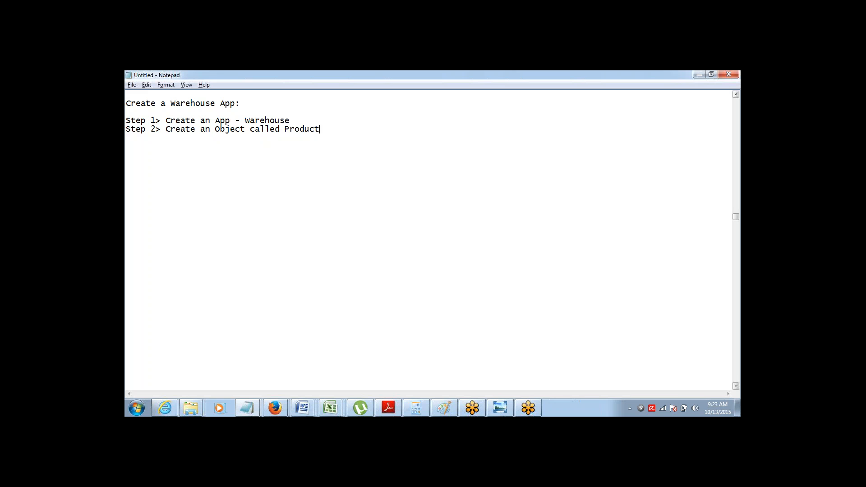
key(enter)
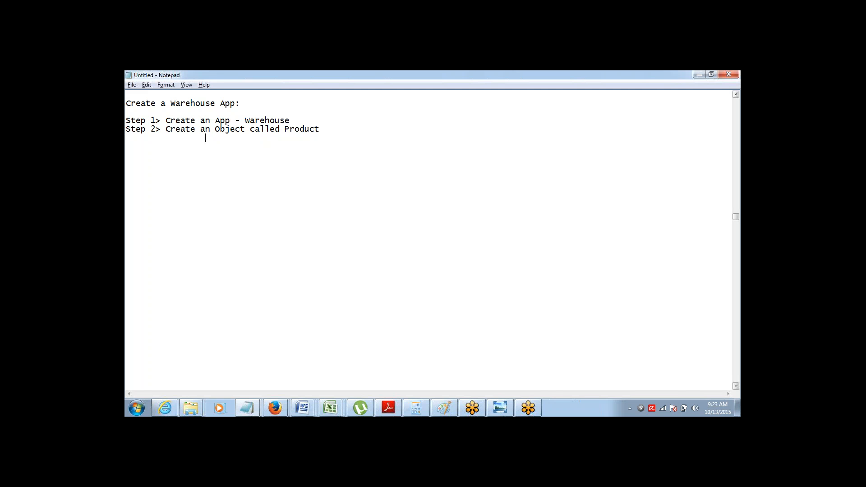
text(Field)
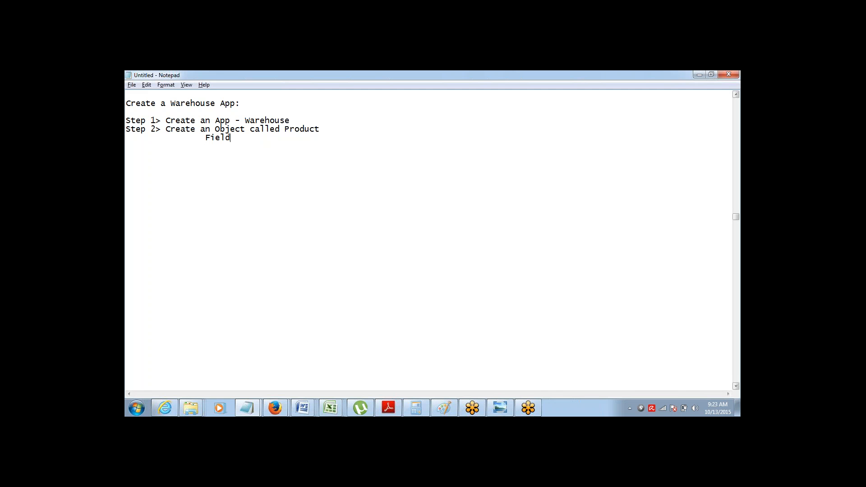
text(s:)
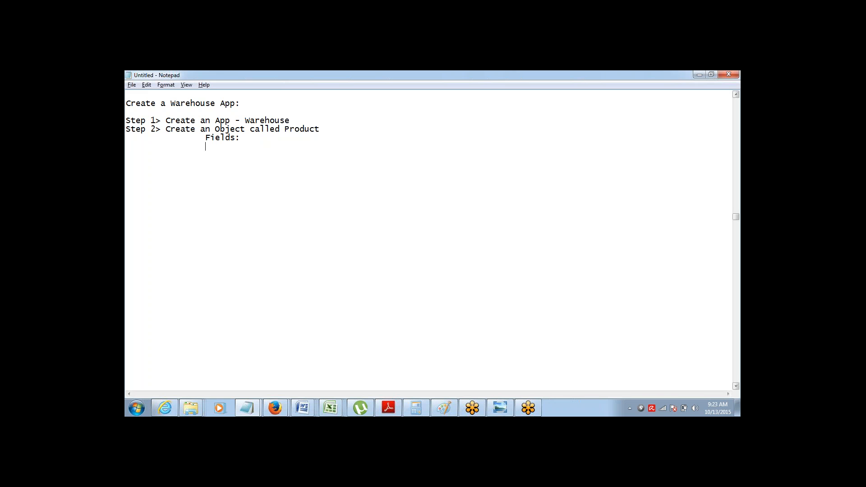
text(Name)
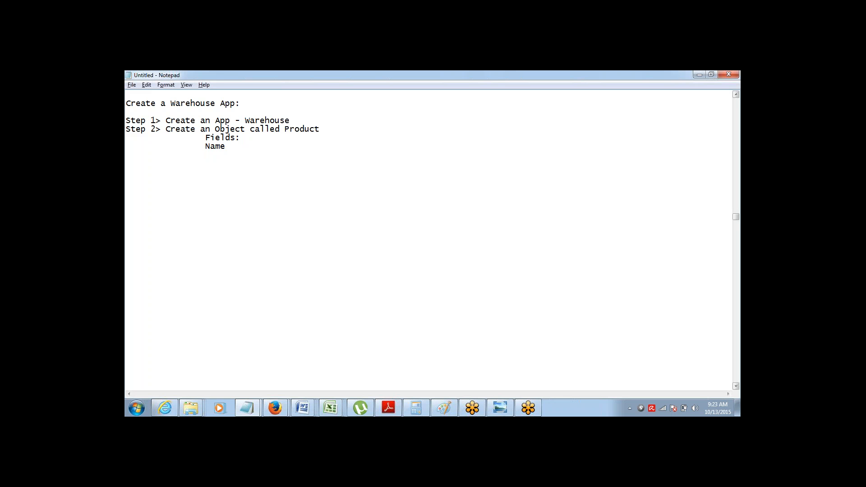
Step: Add the field lines "Price:" and "Size: Small, Medium Large"
key(Enter)
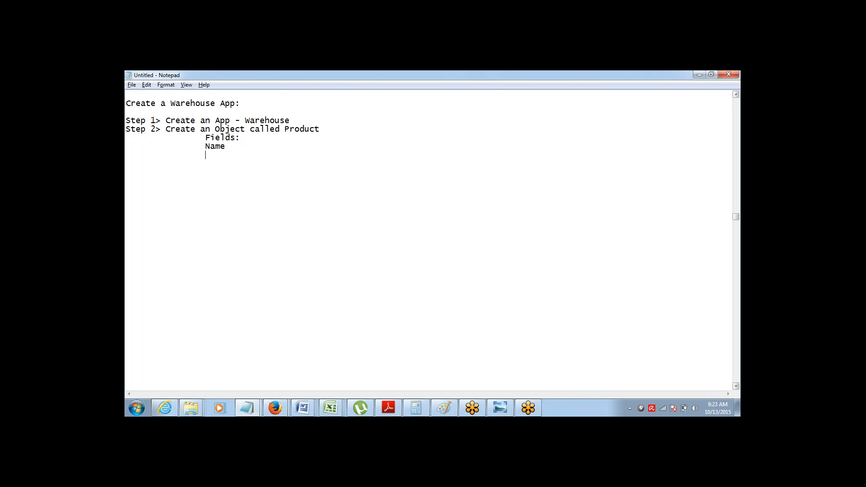
text(P)
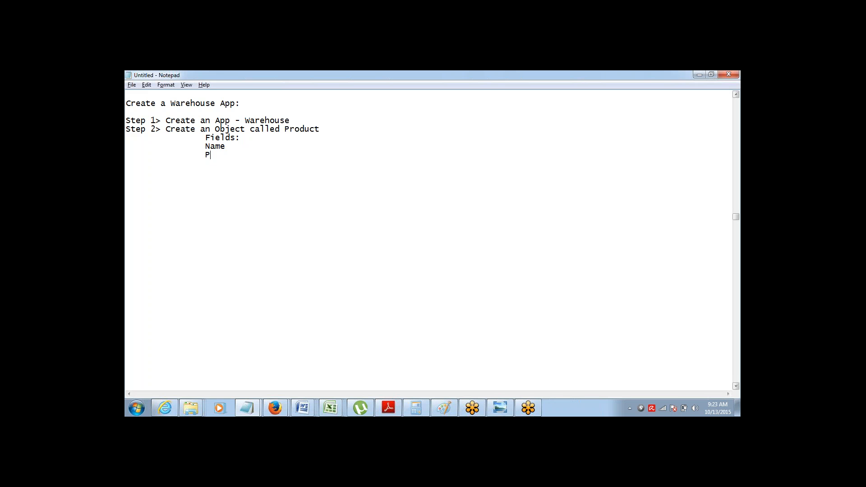
text(rice)
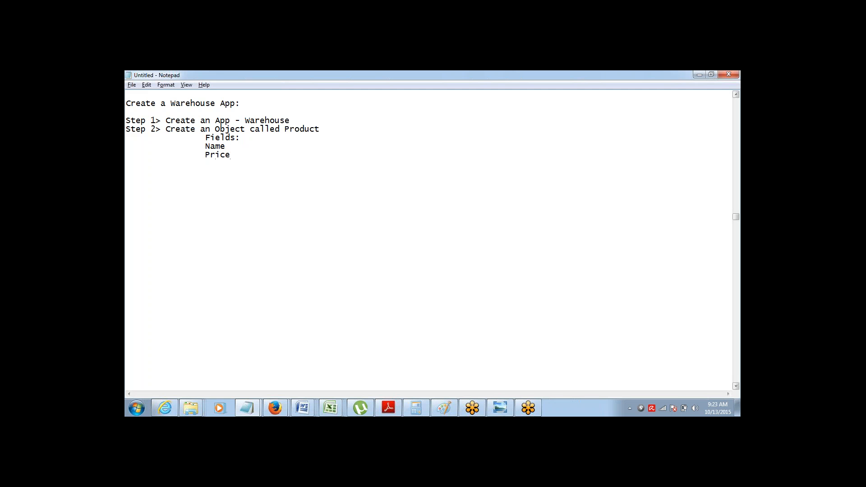
text(:)
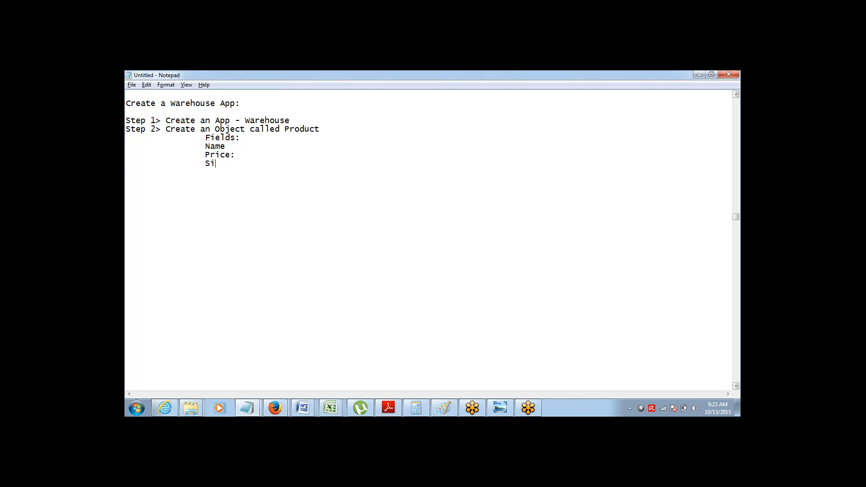
text(ze:)
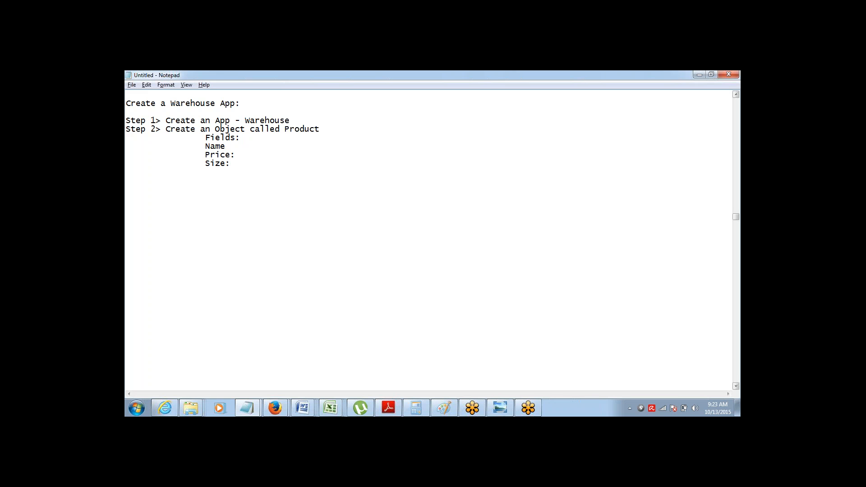
text(Small,)
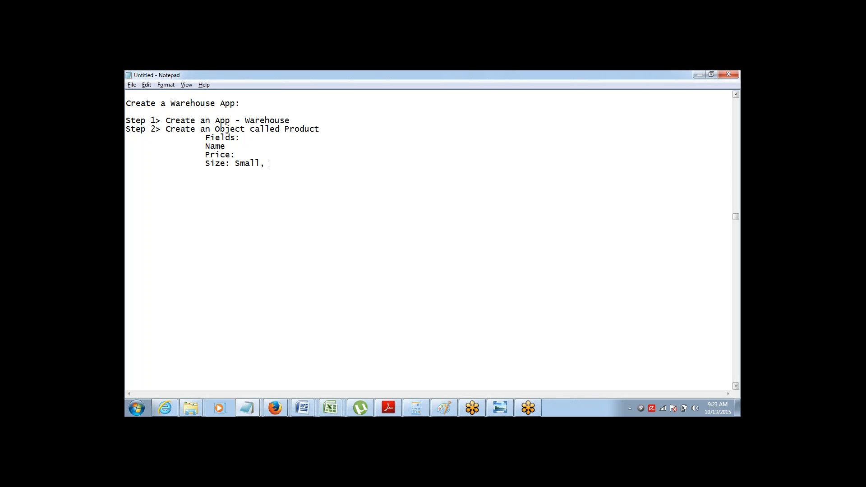
text(Medium La)
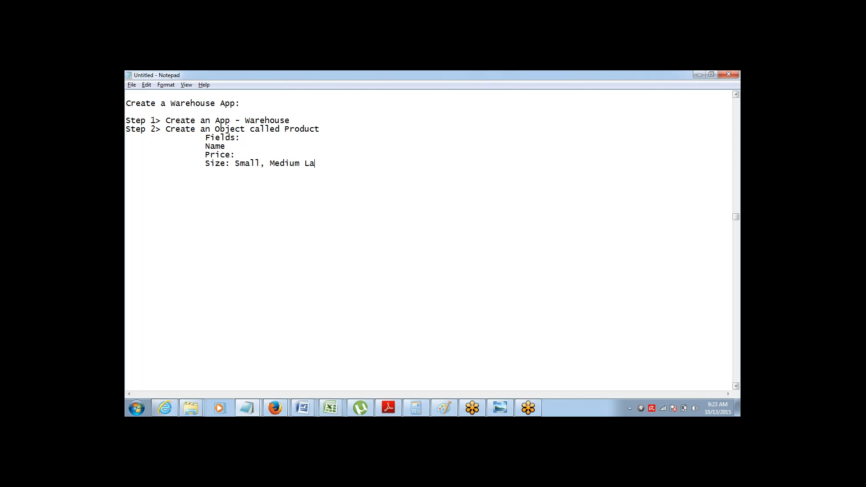
text(rge)
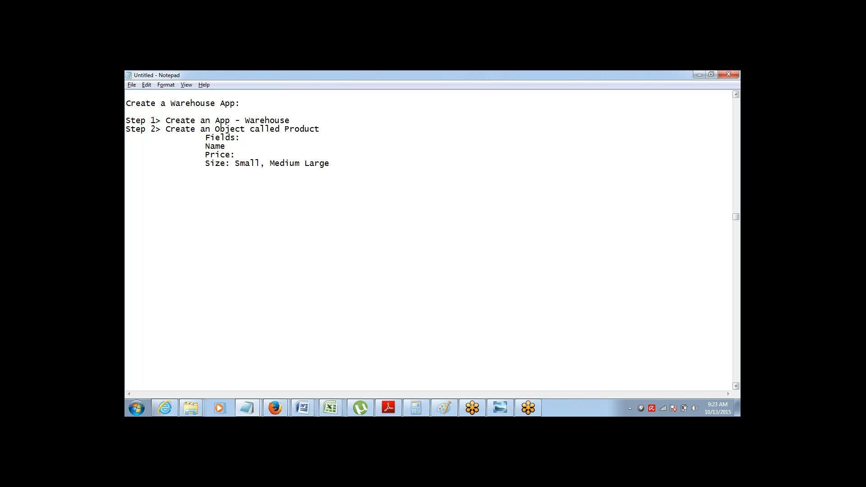
Step: Add the field line "Color: Red, Green , Blue"
key(enter)
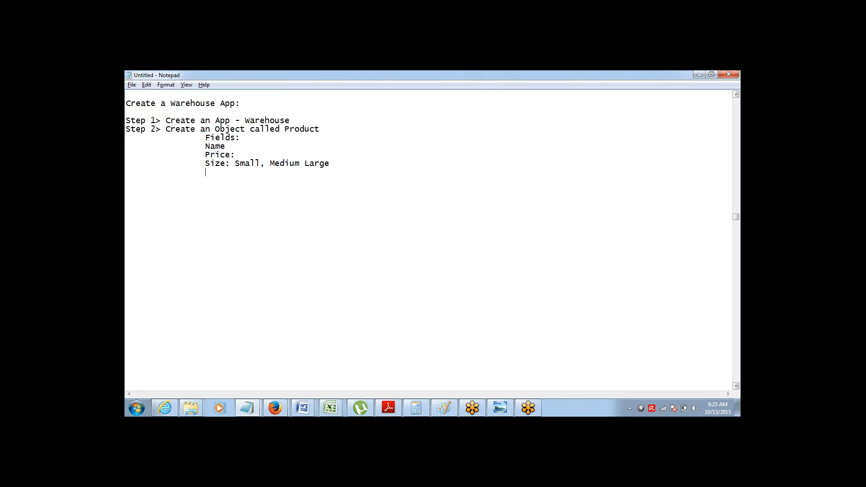
text(Color)
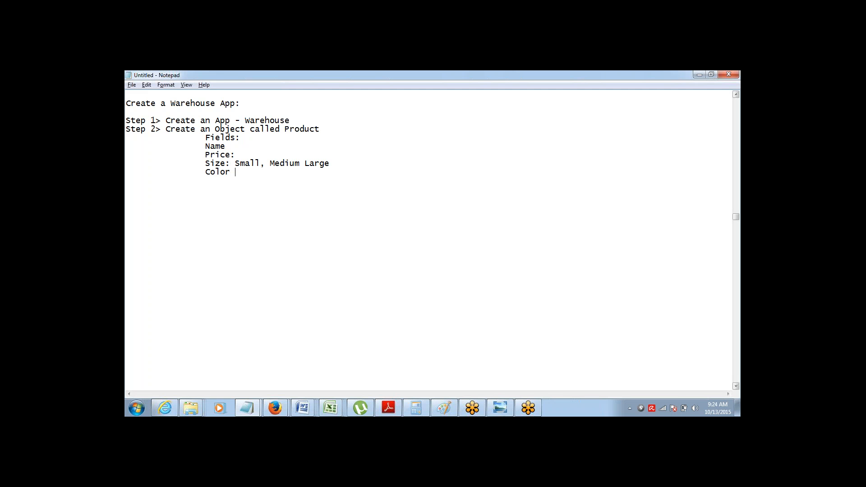
text(: R)
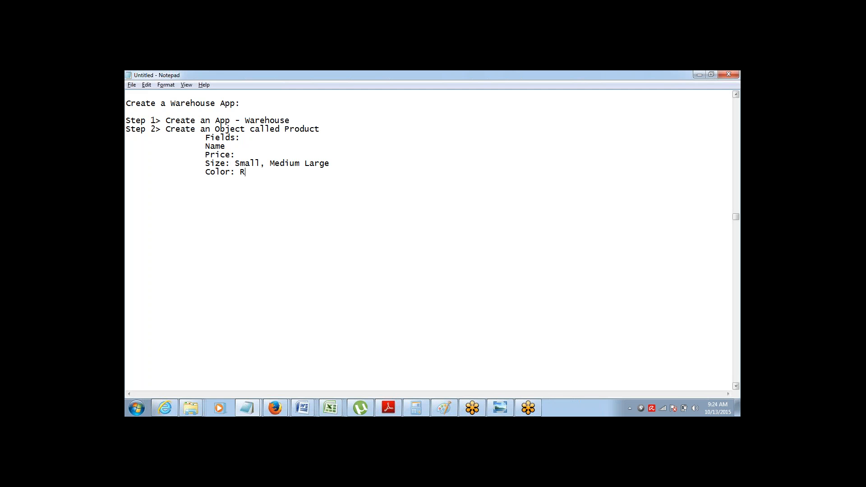
text(ed,)
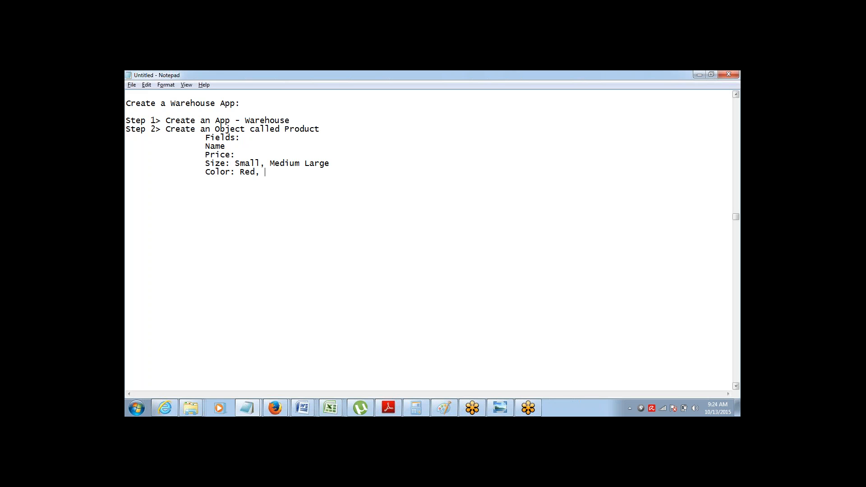
text(Green ,)
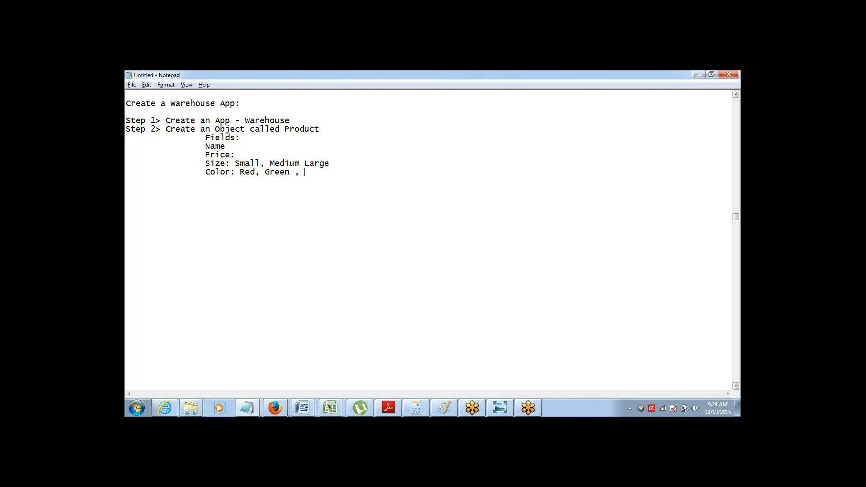
text(Blue)
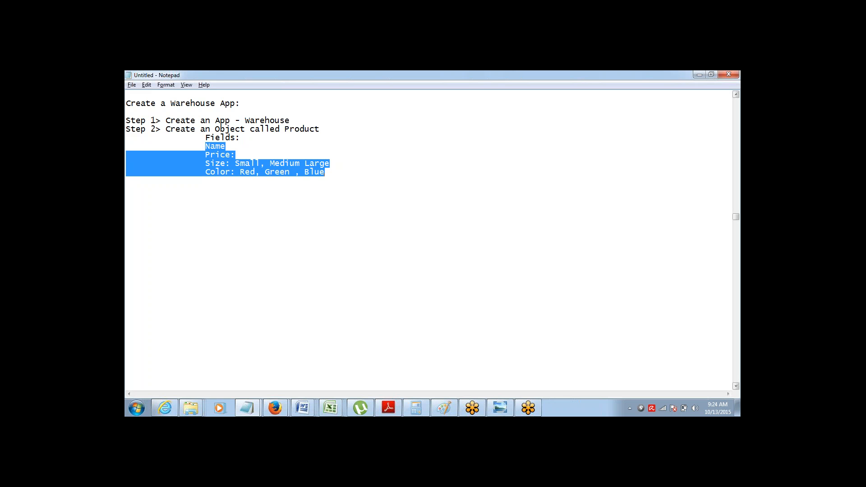
Step: End the Name field line with a colon, highlighting the Step 1 and Step 2 lines while explaining
click(387, 221)
text(:)
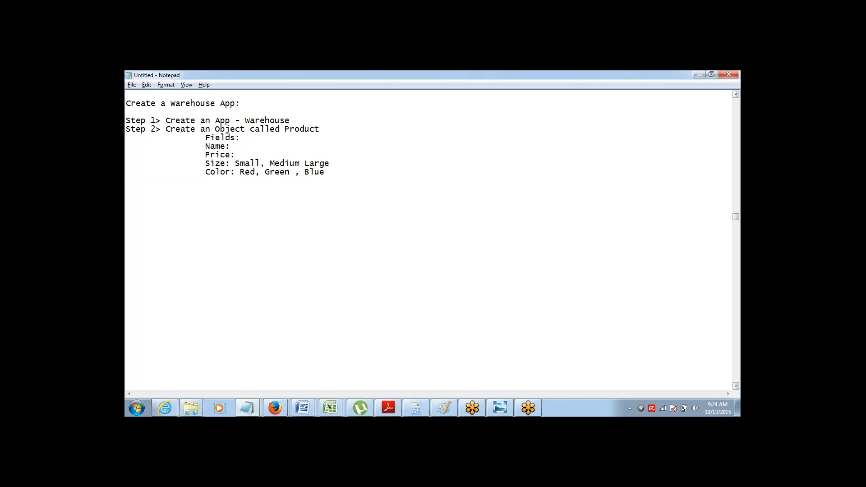
click(236, 163)
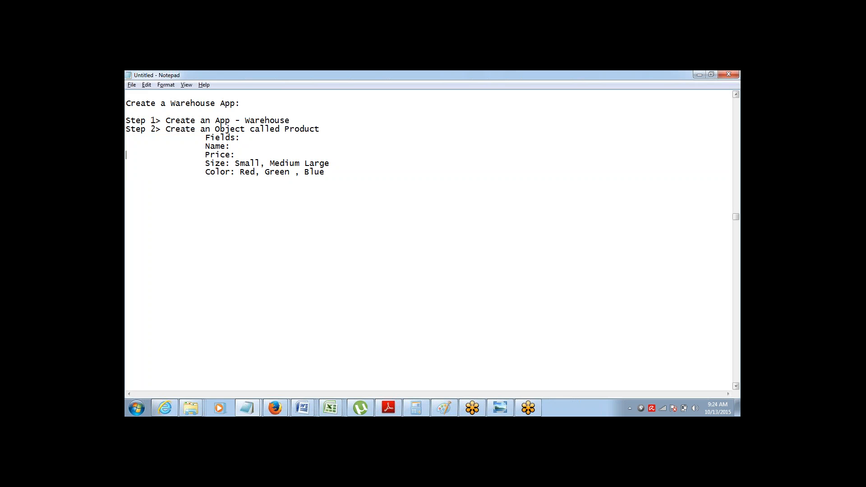
mouse_move(507, 210)
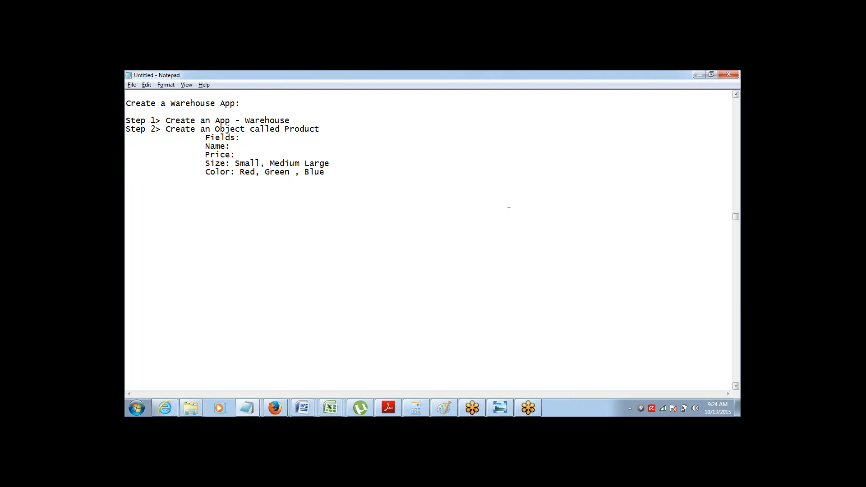
mouse_move(737, 311)
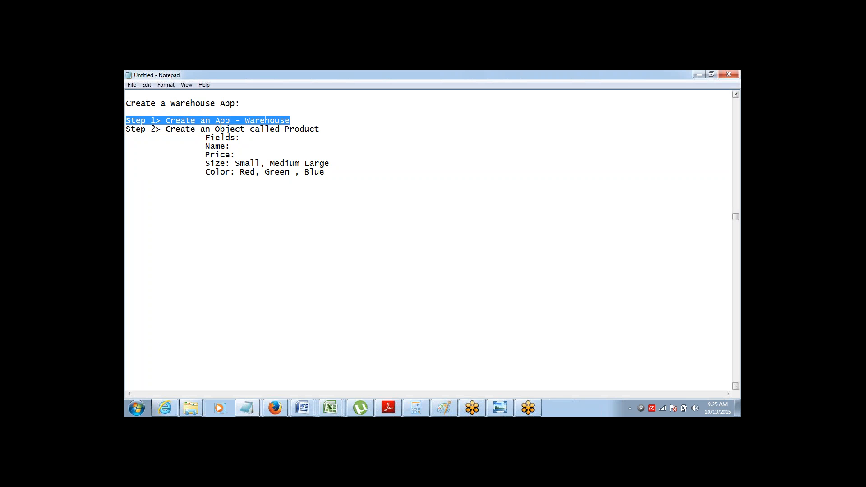
drag(126, 129, 295, 129)
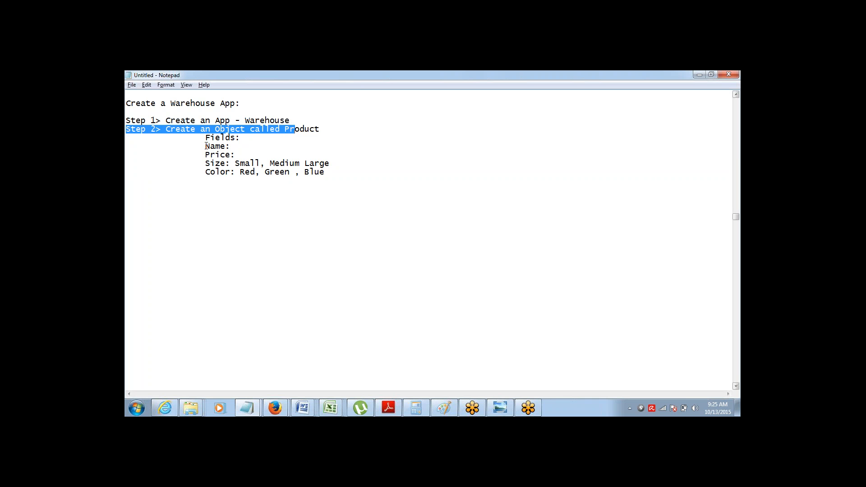
drag(205, 146, 325, 171)
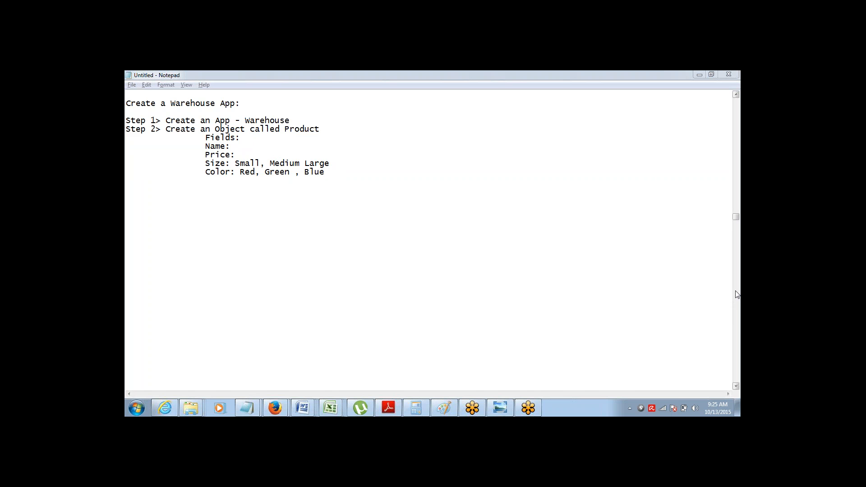
mouse_move(737, 318)
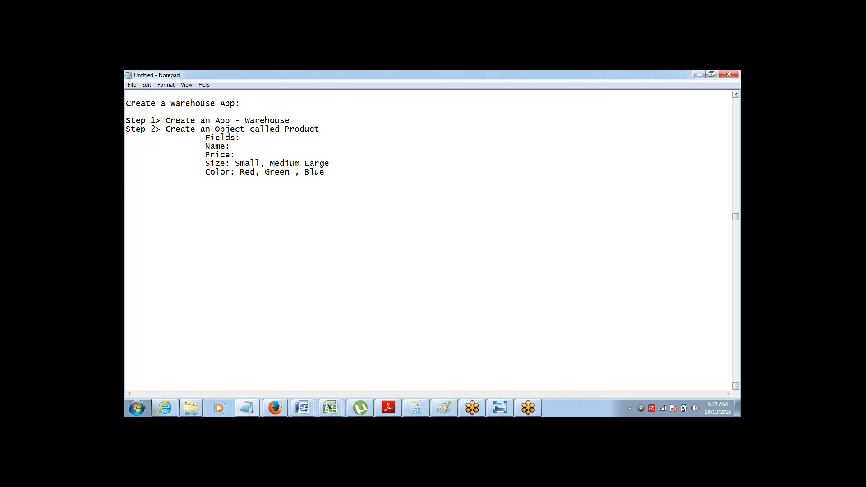
Step: Note "CUrrency" as the type after "Price:", then highlight the Color field line
double_click(217, 146)
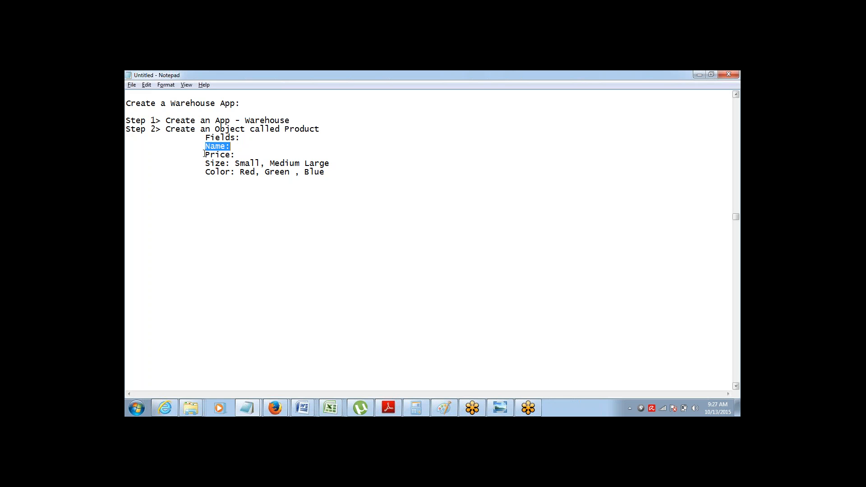
click(237, 154)
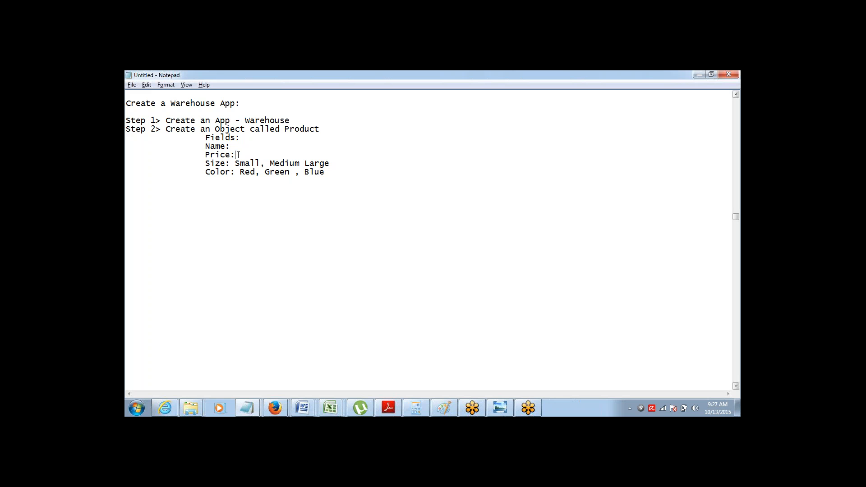
text(CUrre)
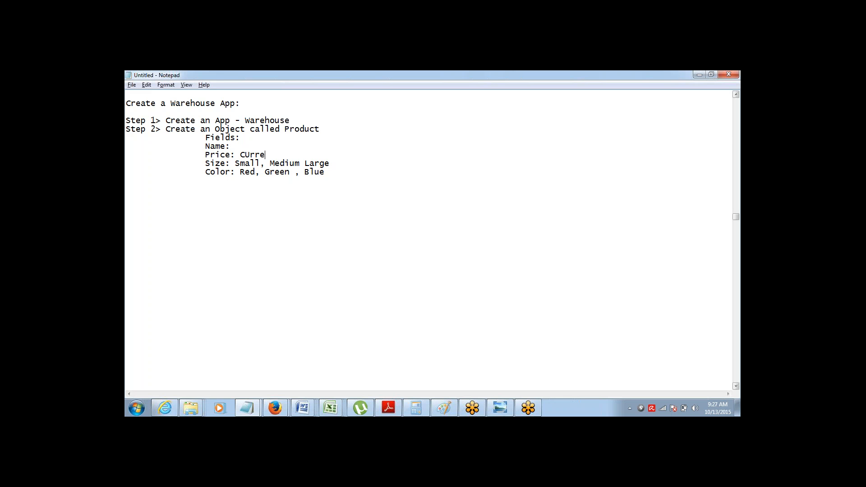
text(ncy)
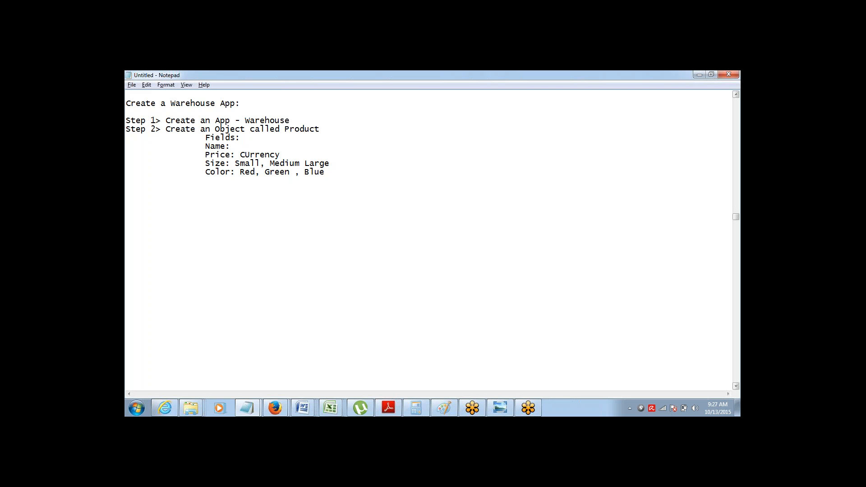
drag(205, 172, 303, 171)
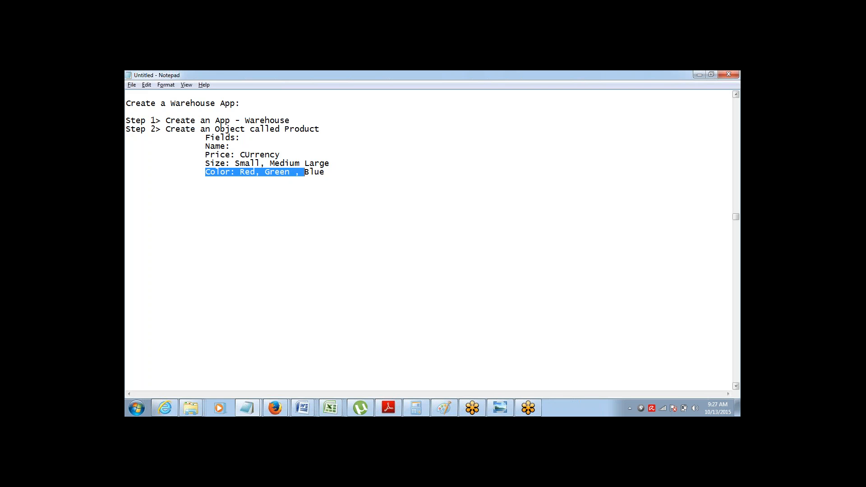
drag(302, 172, 325, 171)
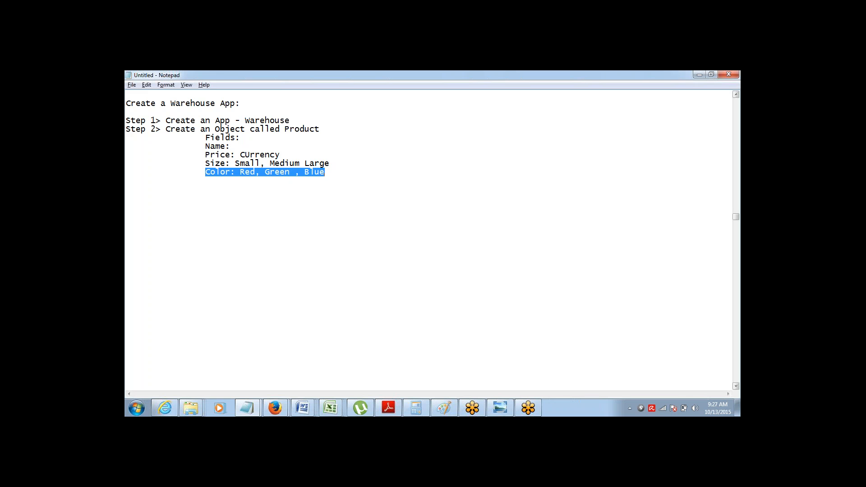